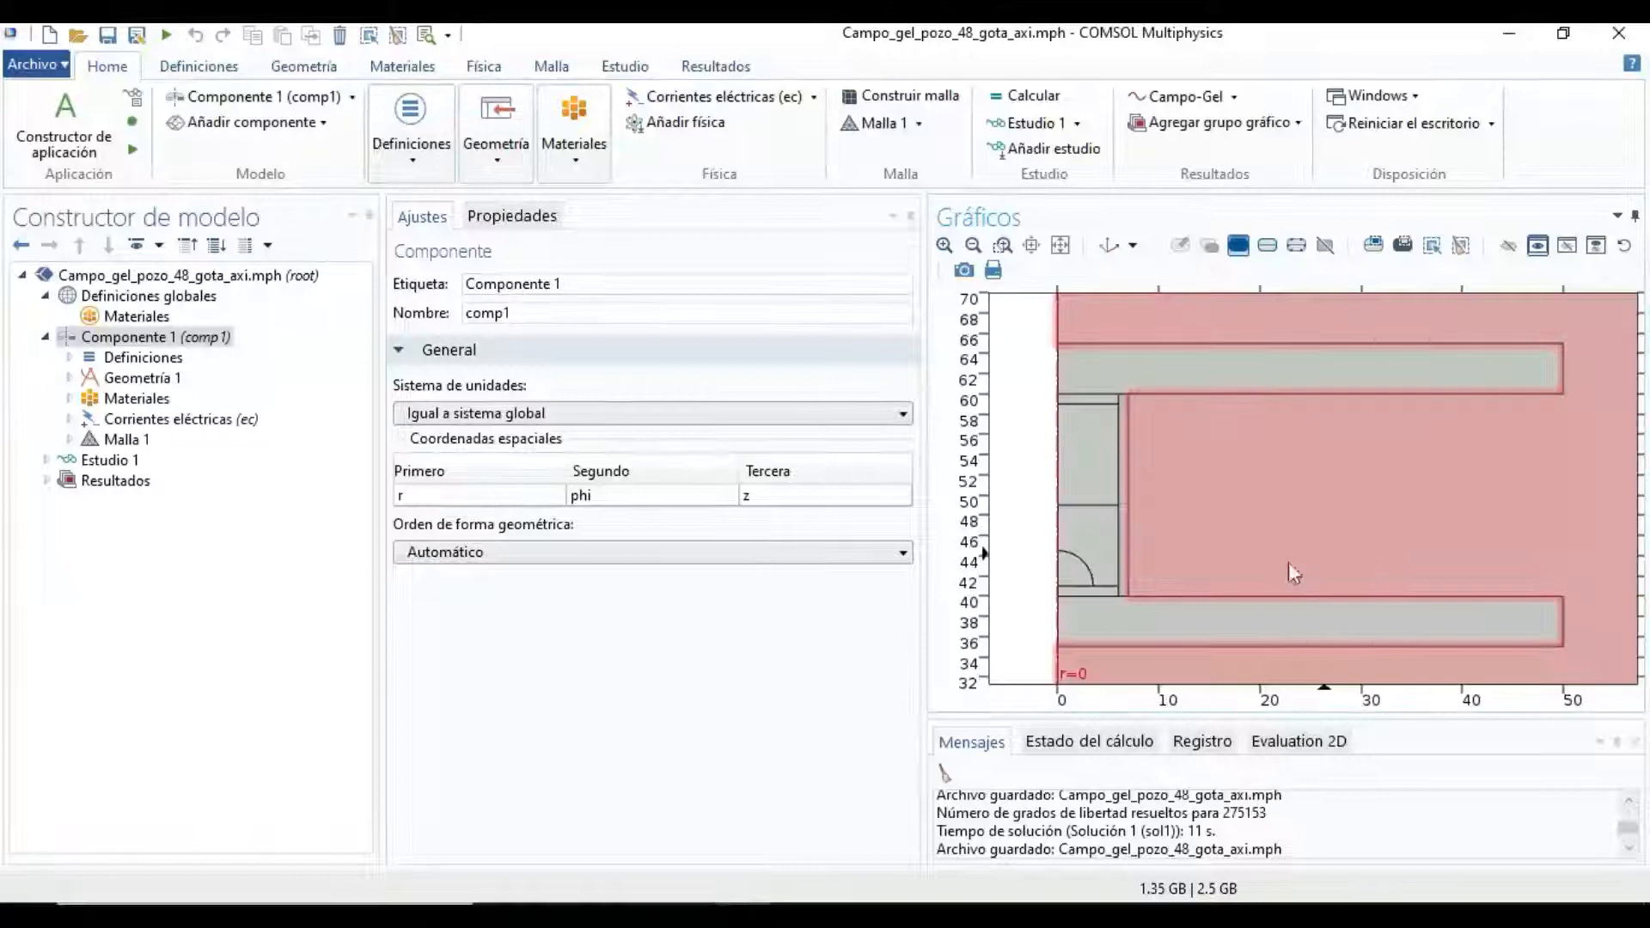
Expand Materiales under Componente 1 to reveal the five material nodes
click(69, 398)
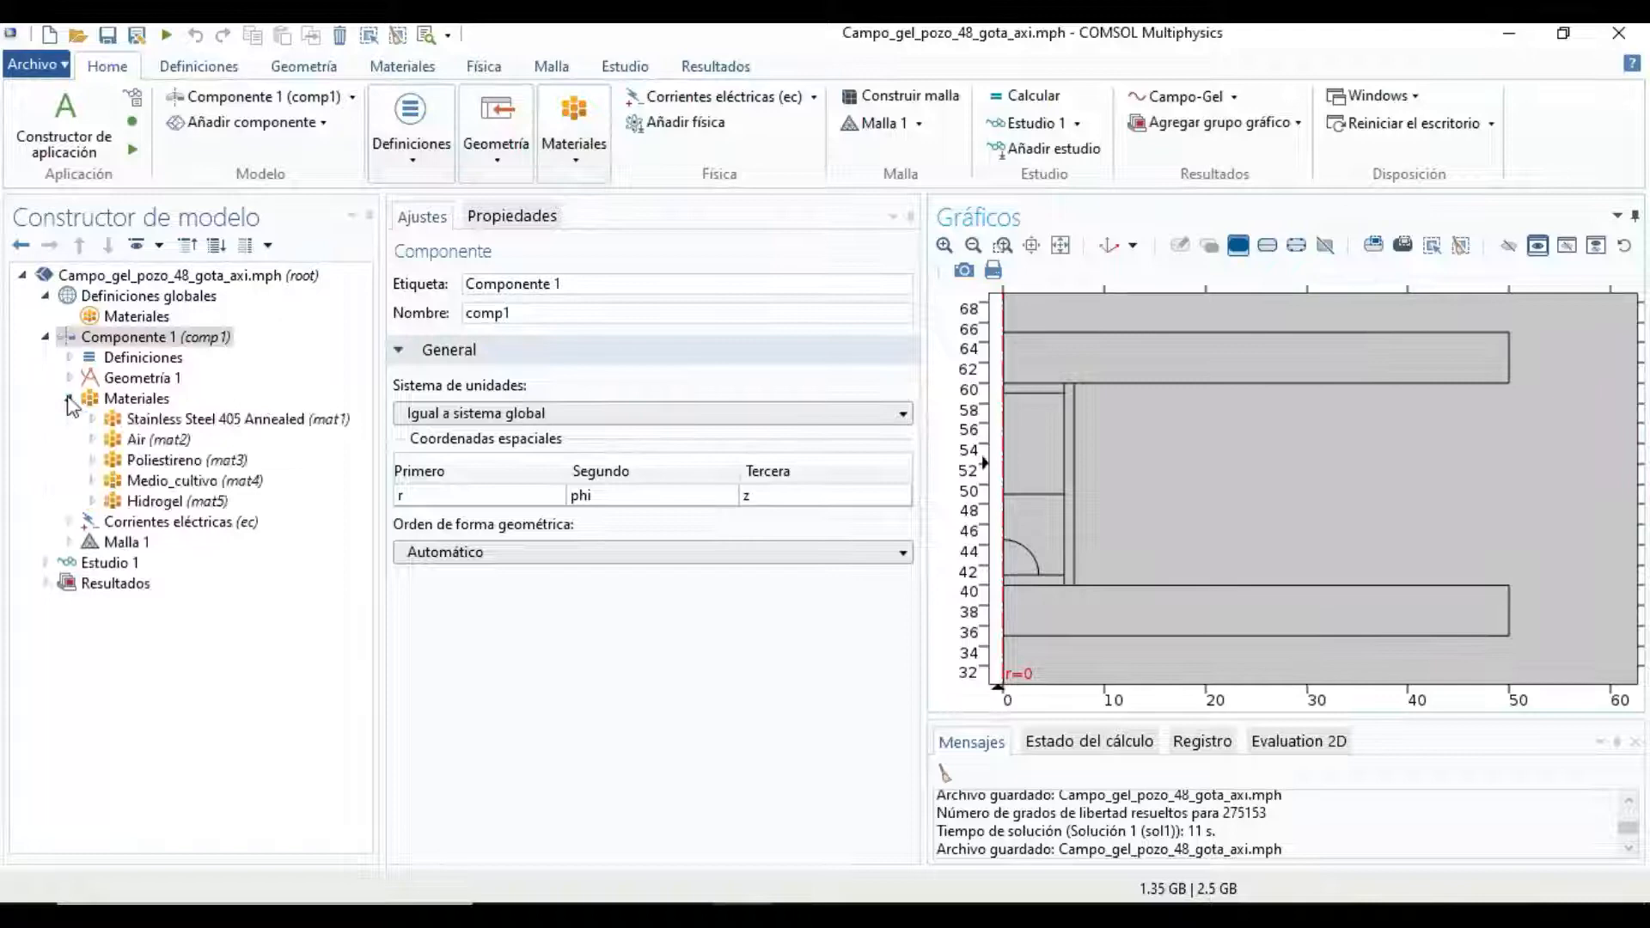
Inspect Poliestireno and Medio_cultivo, then Hidrogel's basic properties (7.10E-2 S/m, permittivity 8.03E3)
click(192, 480)
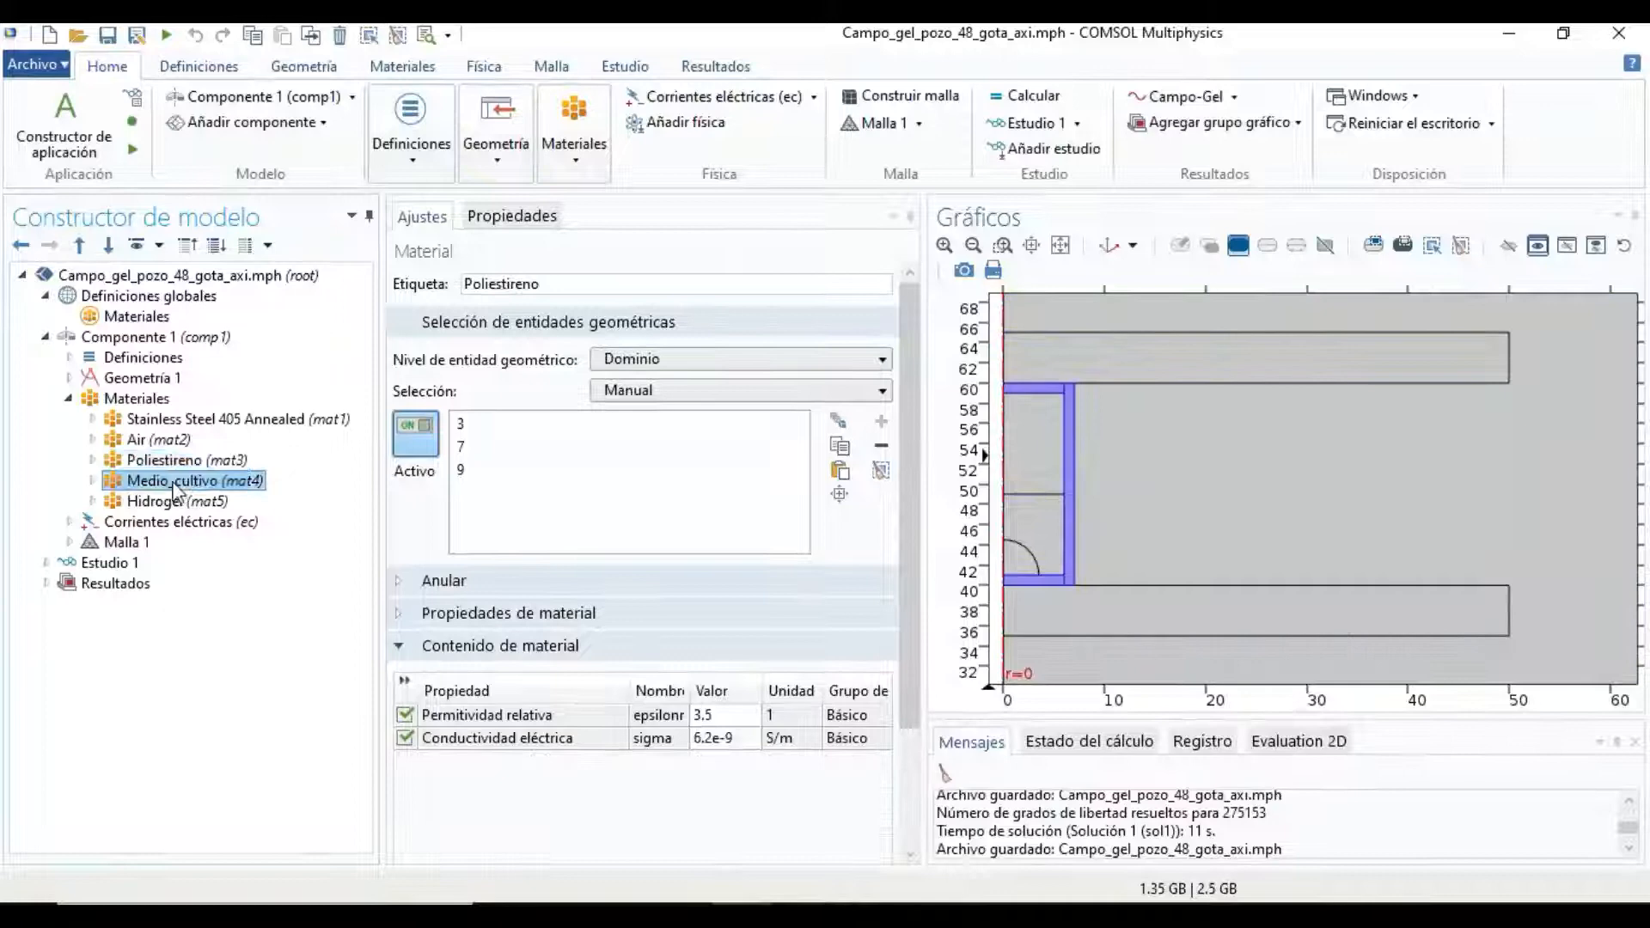
click(163, 500)
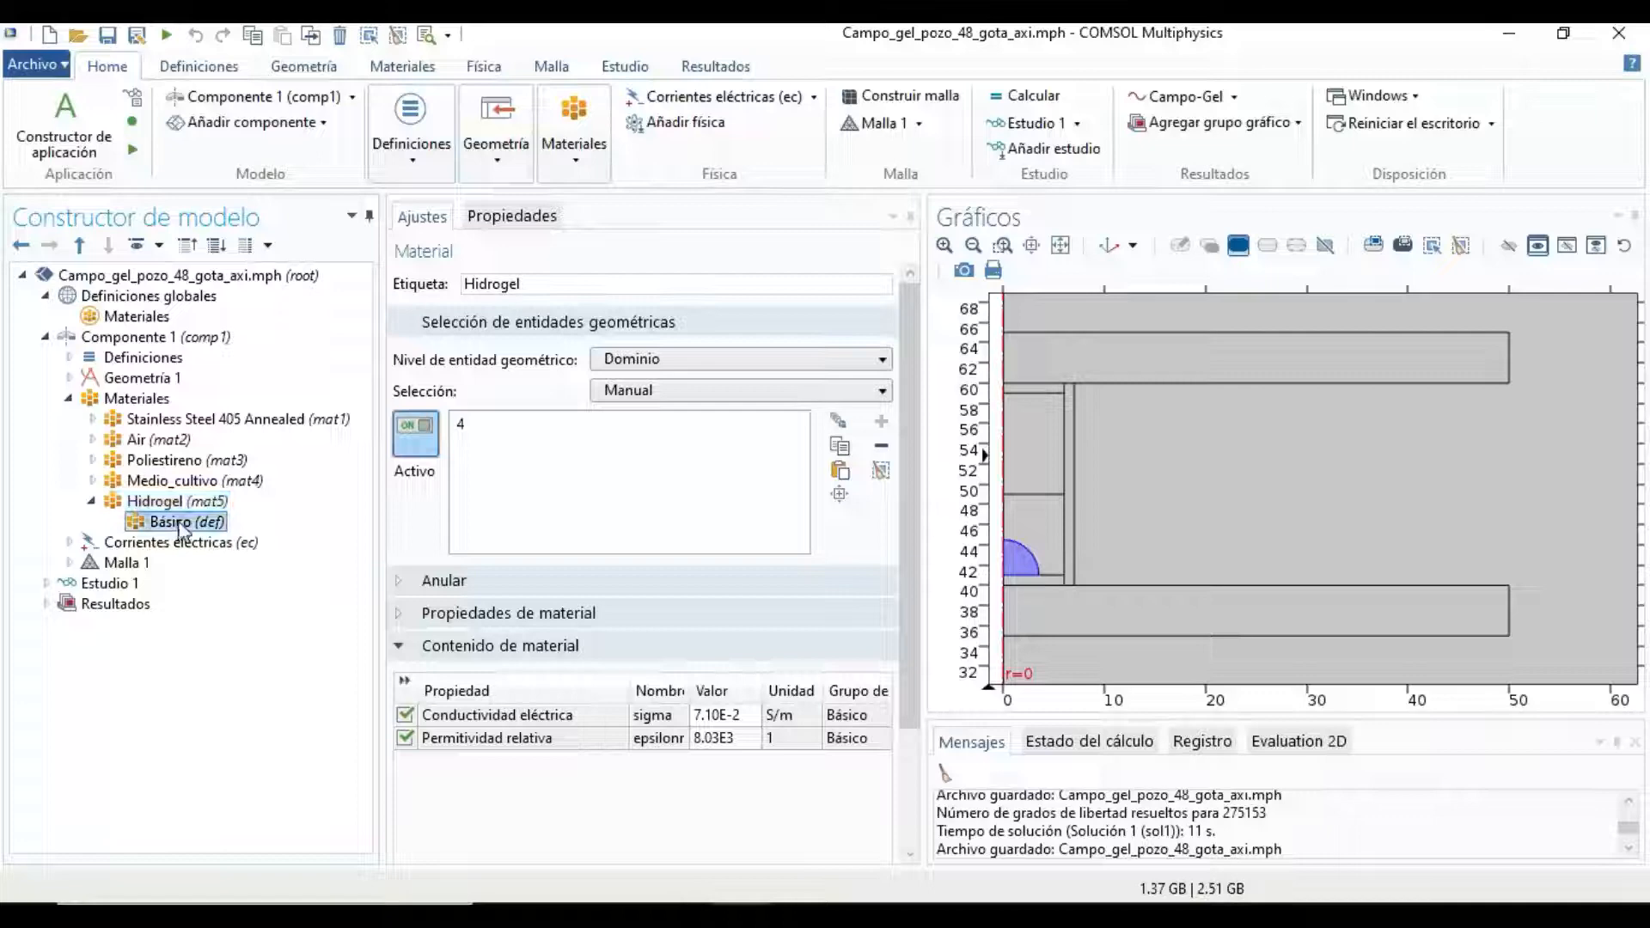
click(180, 521)
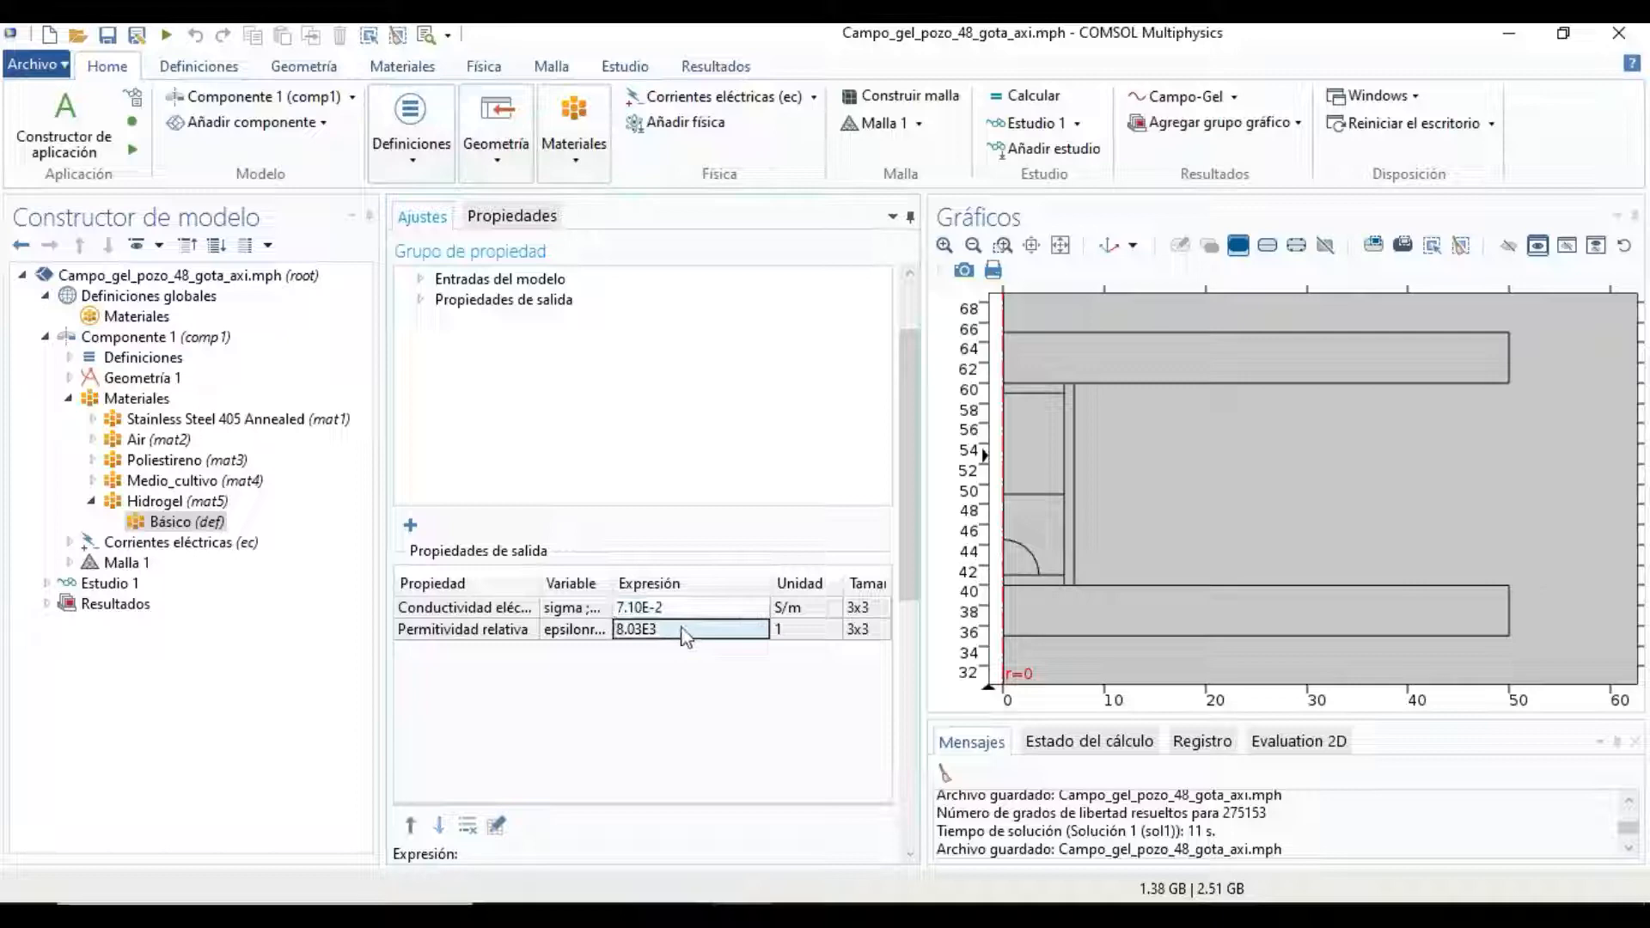
Review the 100 V Terminal 1, then the 60 kHz frequency-domain study step
click(161, 664)
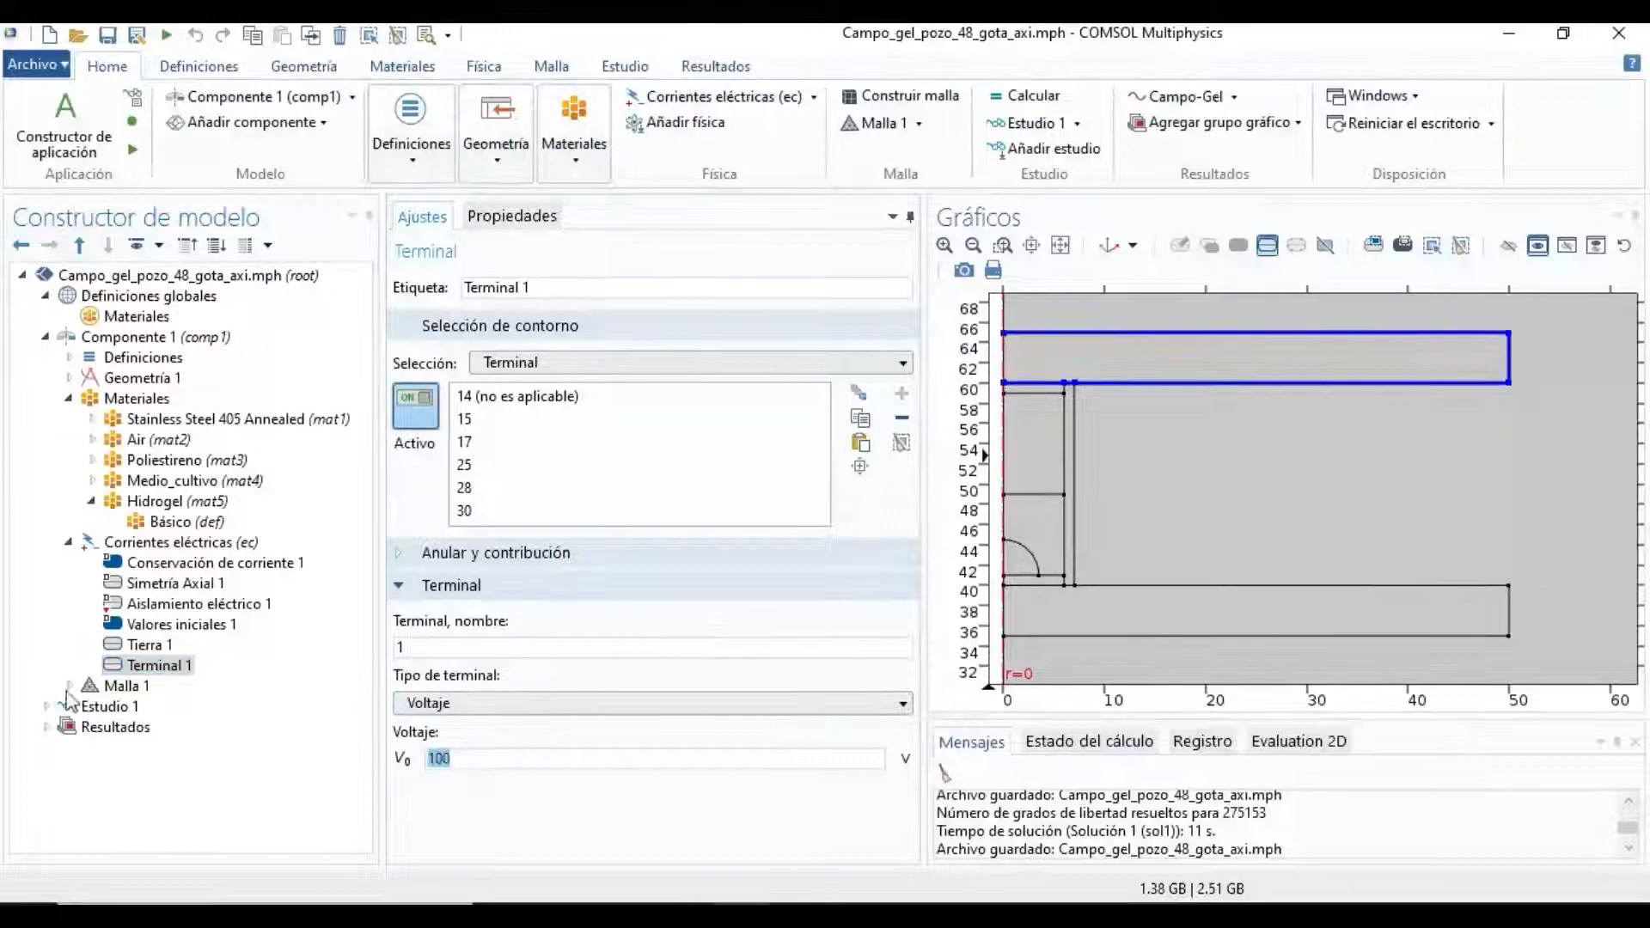
click(207, 726)
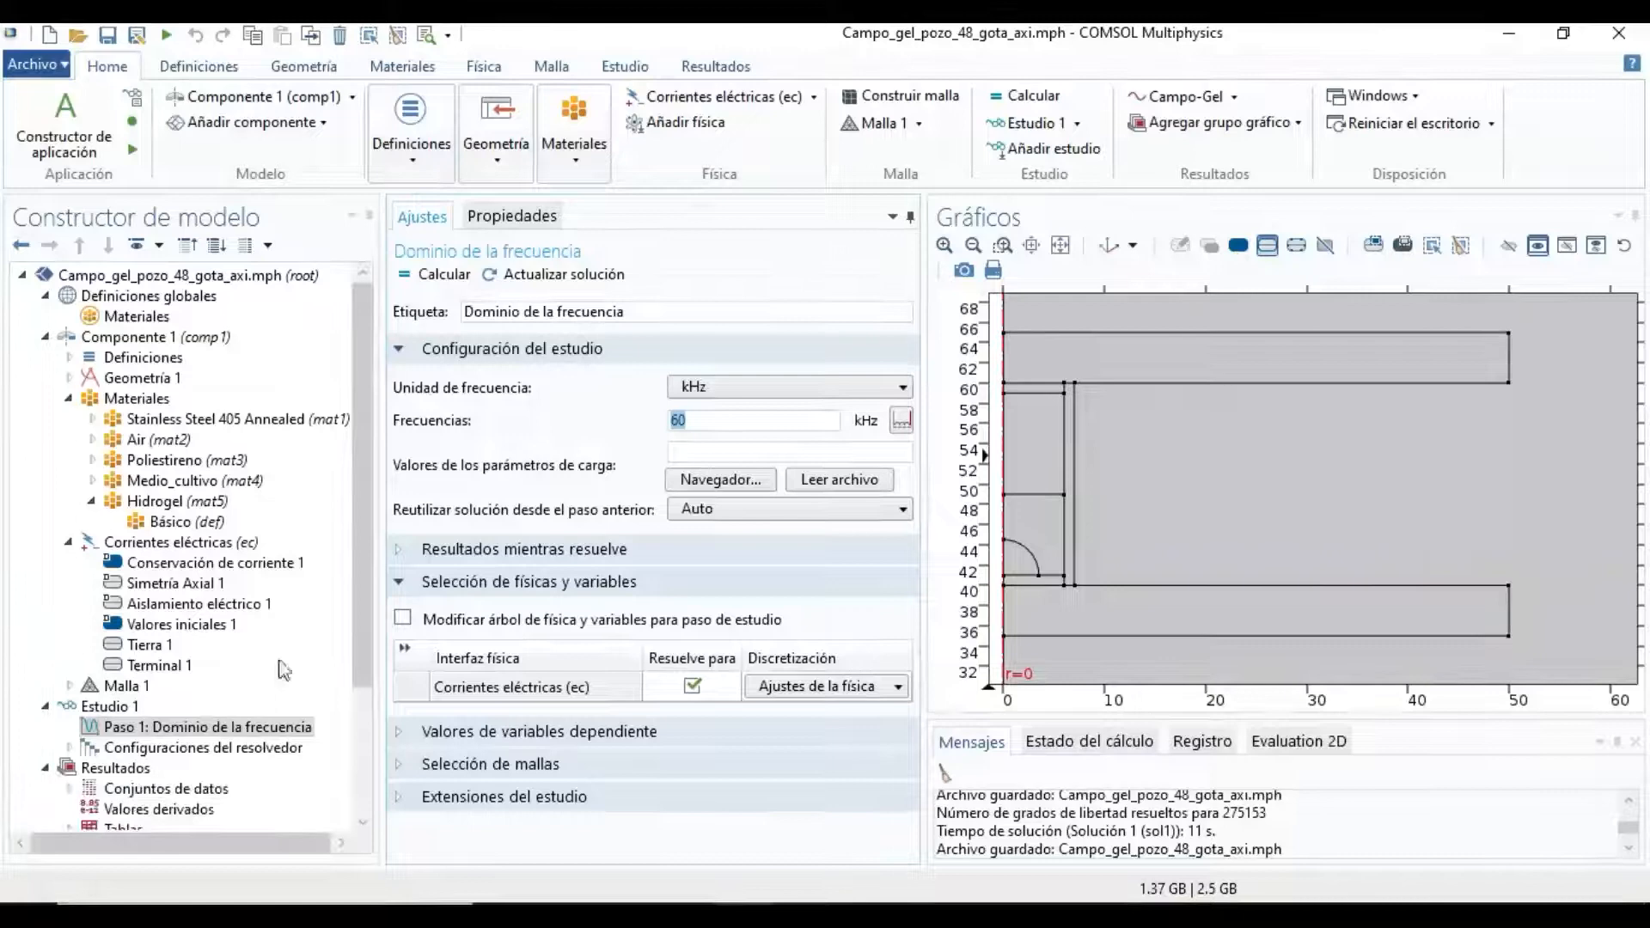